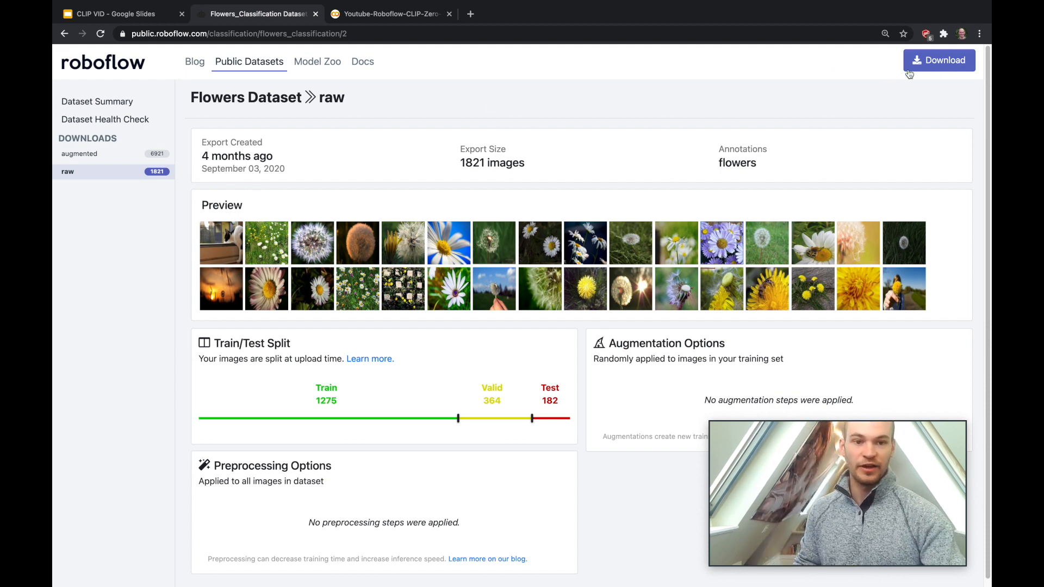
# Step: View the OpenAI CLIP Structure export for the raw Flowers Dataset, cancel it, and switch to Colab
pyautogui.click(938, 60)
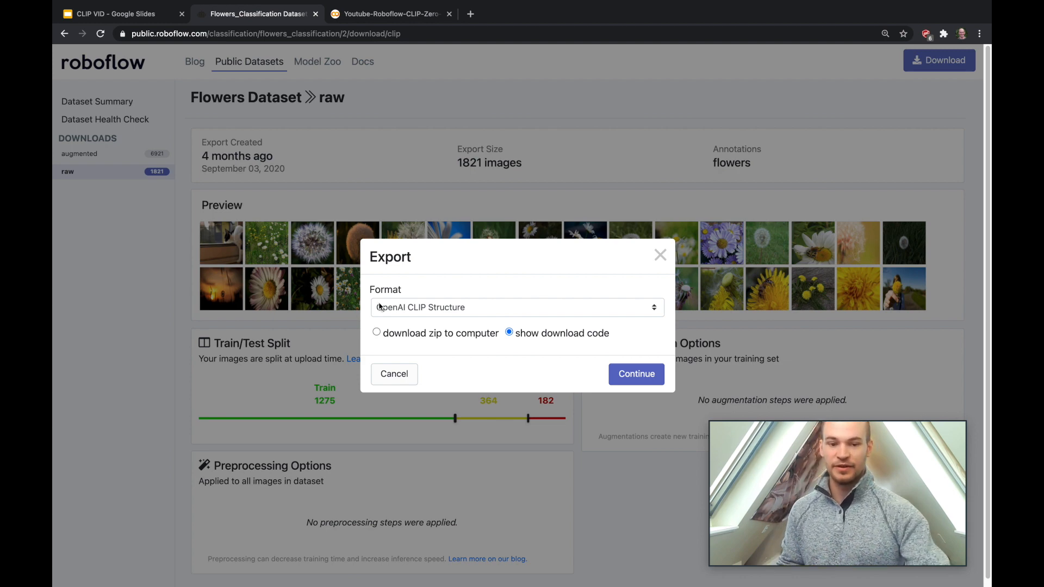
pyautogui.click(393, 373)
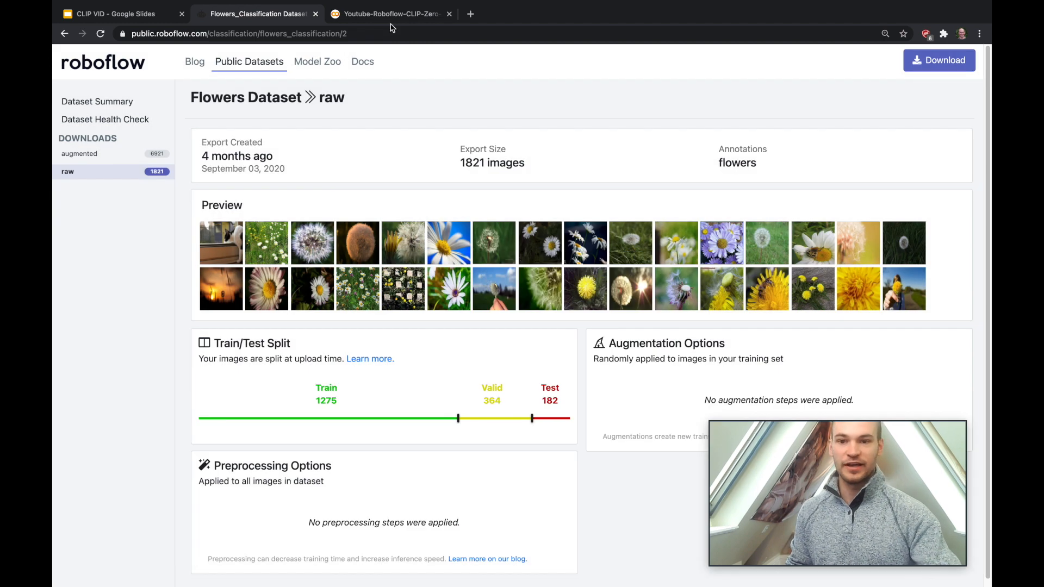
pyautogui.click(389, 14)
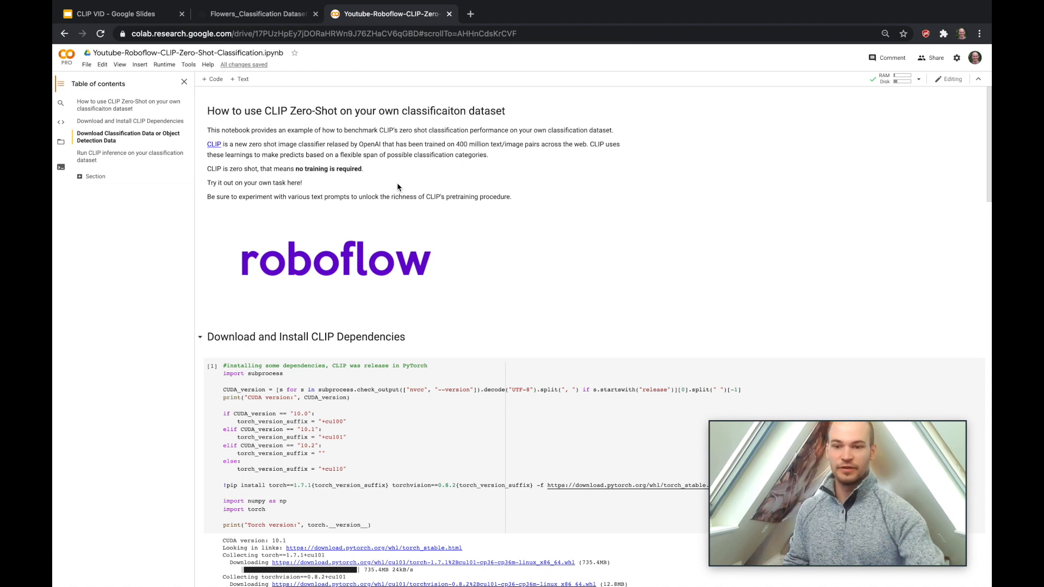
pyautogui.scroll(-3)
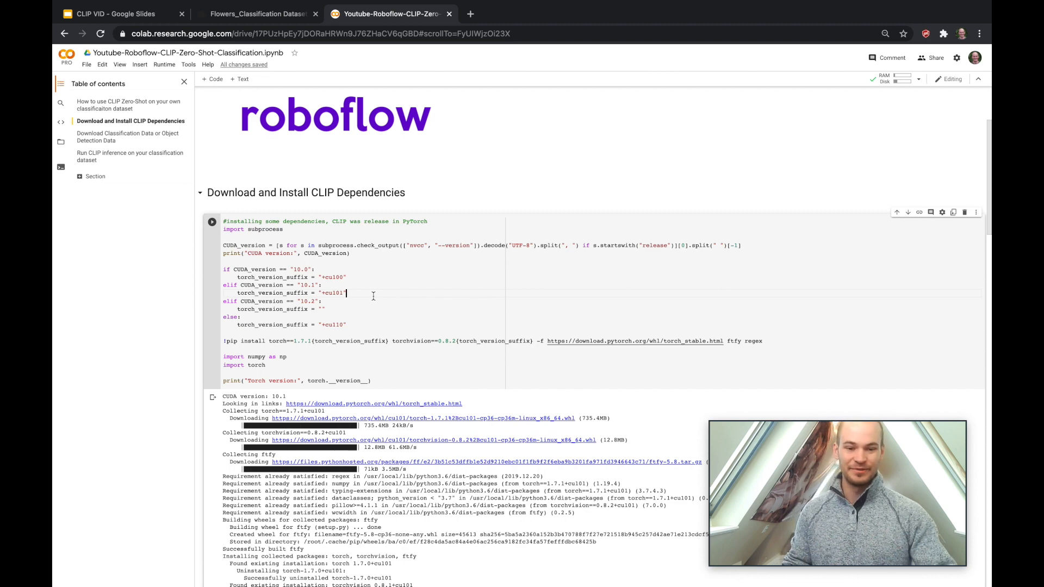
pyautogui.scroll(-3)
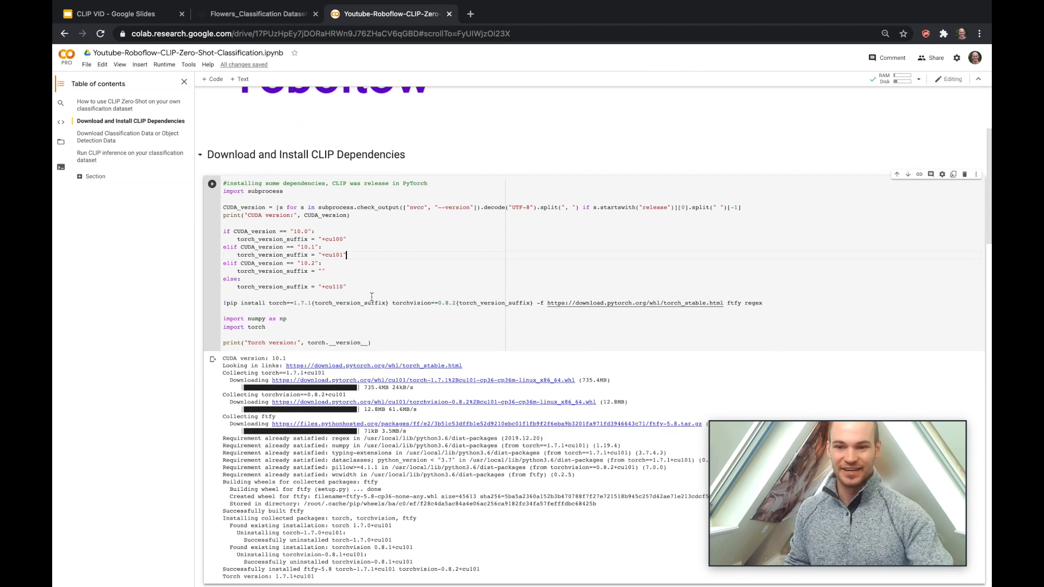
pyautogui.scroll(-3)
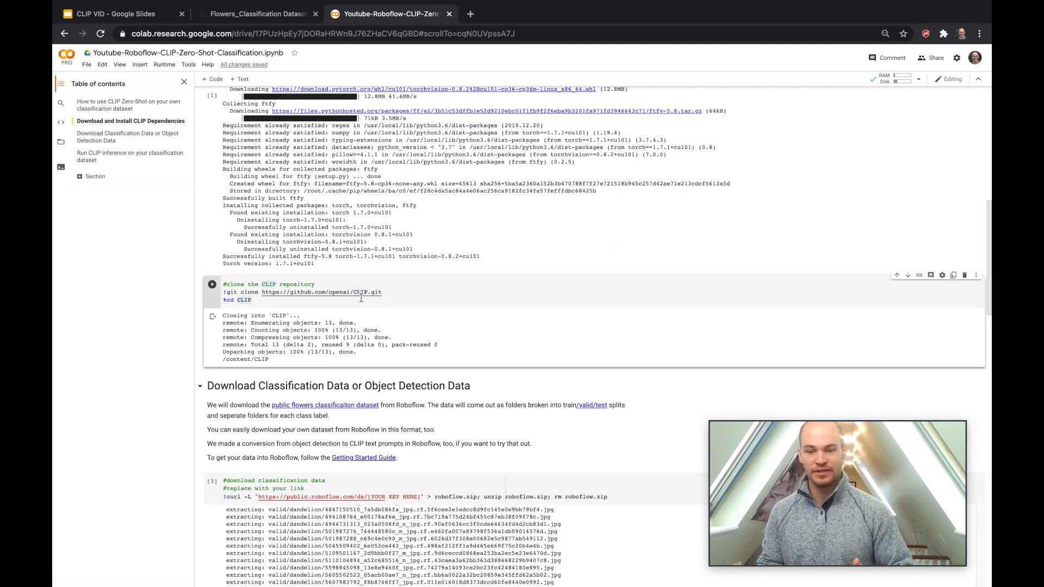
pyautogui.scroll(-3)
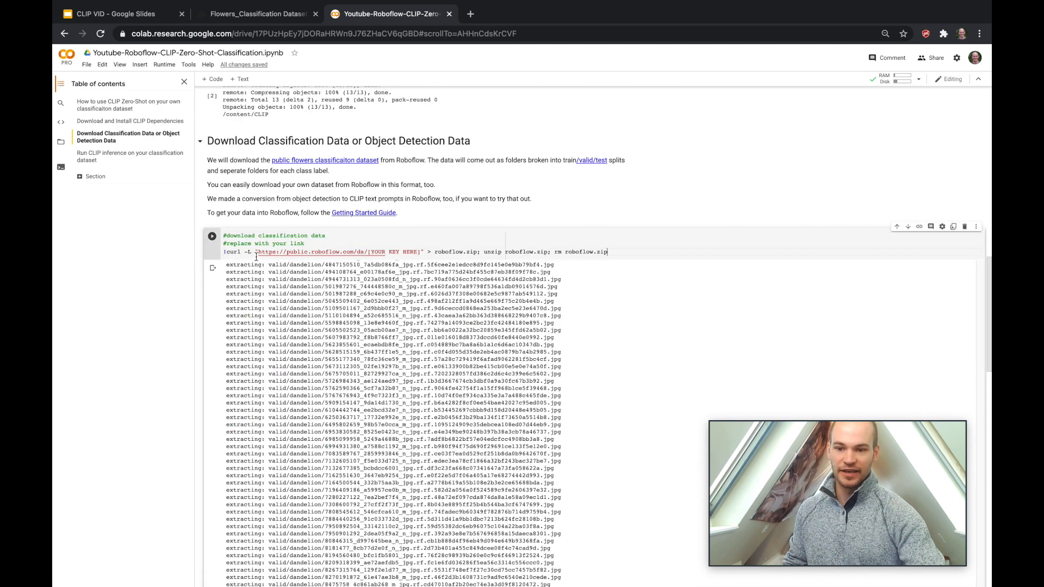
pyautogui.doubleClick(416, 251)
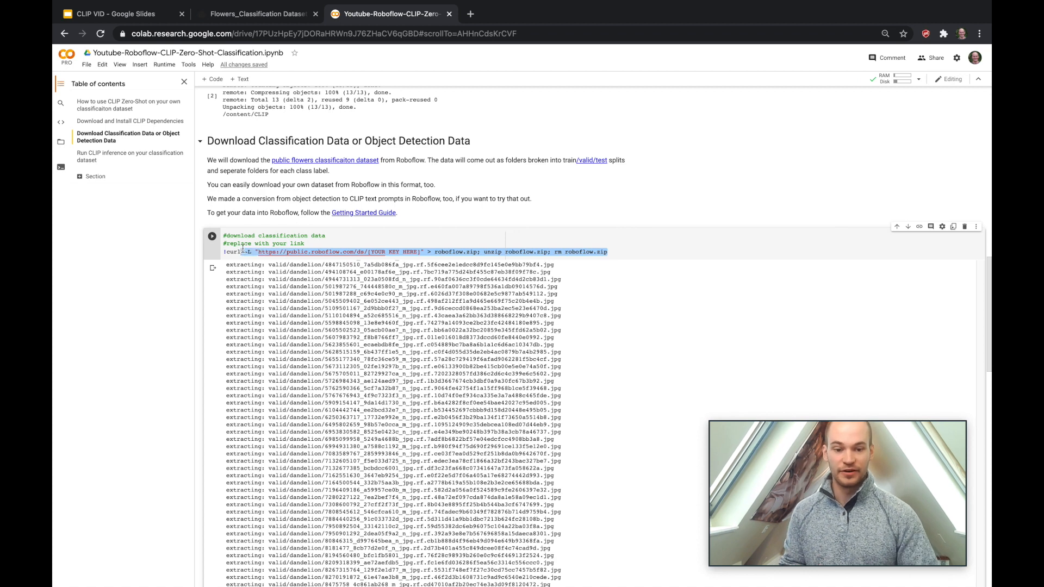
pyautogui.scroll(-3)
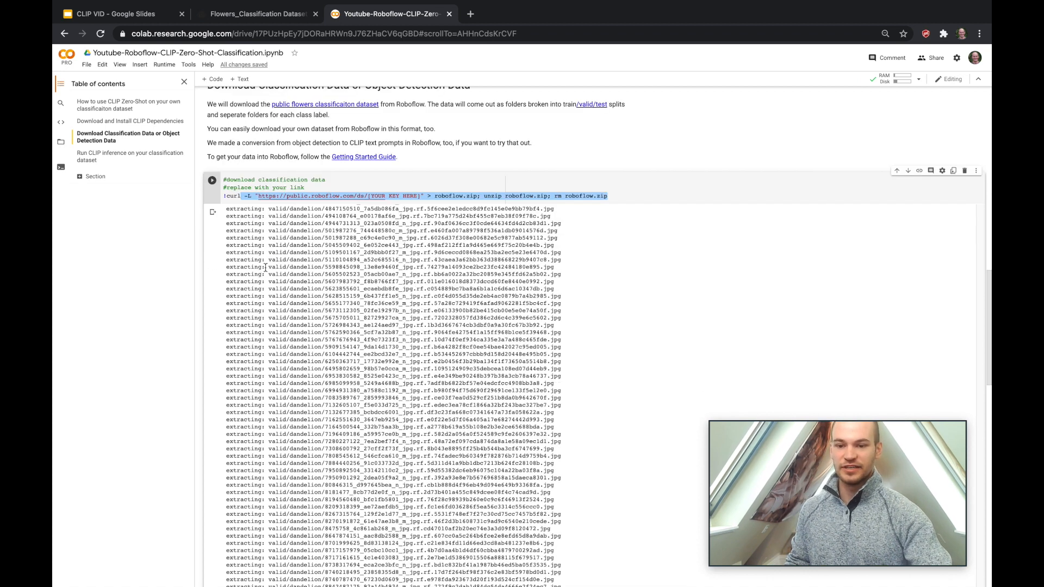
pyautogui.scroll(-3)
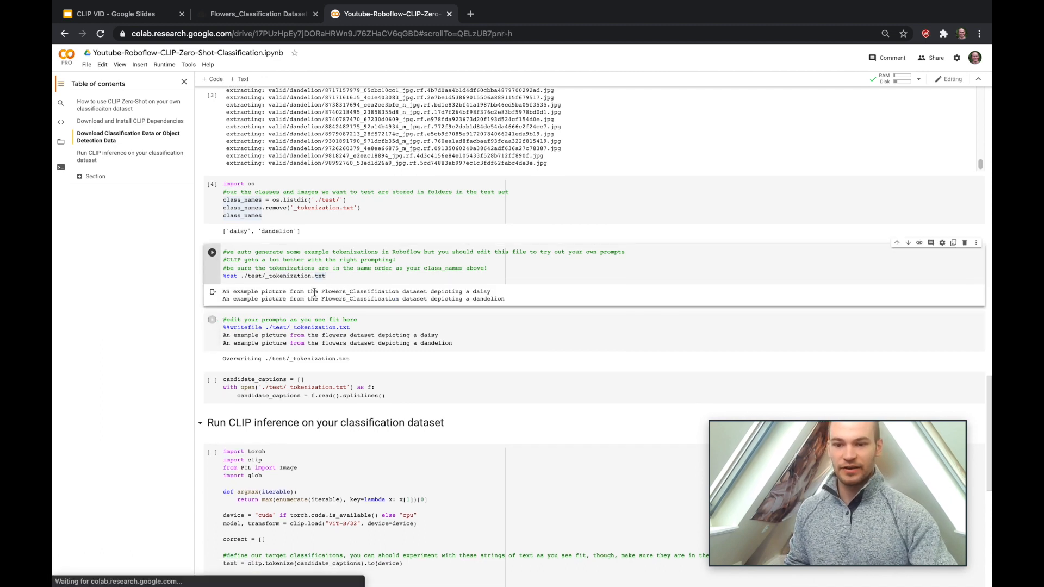
# Step: Select the caption prompt lines in the %%writefile cell to replace them with daisy and dandelion
pyautogui.tripleClick(356, 292)
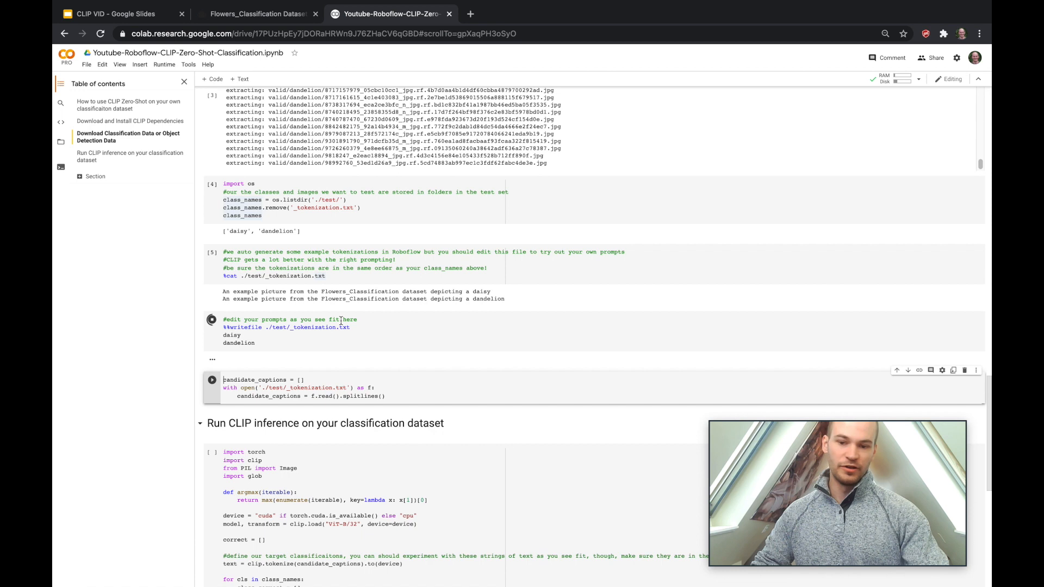
# Step: Load the daisy and dandelion captions and run CLIP inference, reaching 0.96 overall accuracy
pyautogui.click(212, 318)
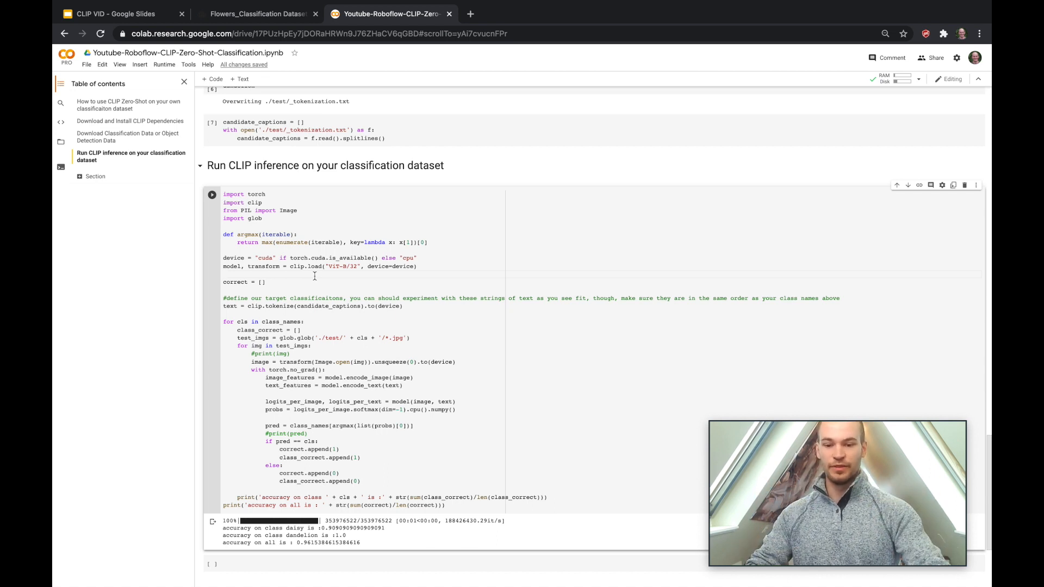
pyautogui.scroll(-3)
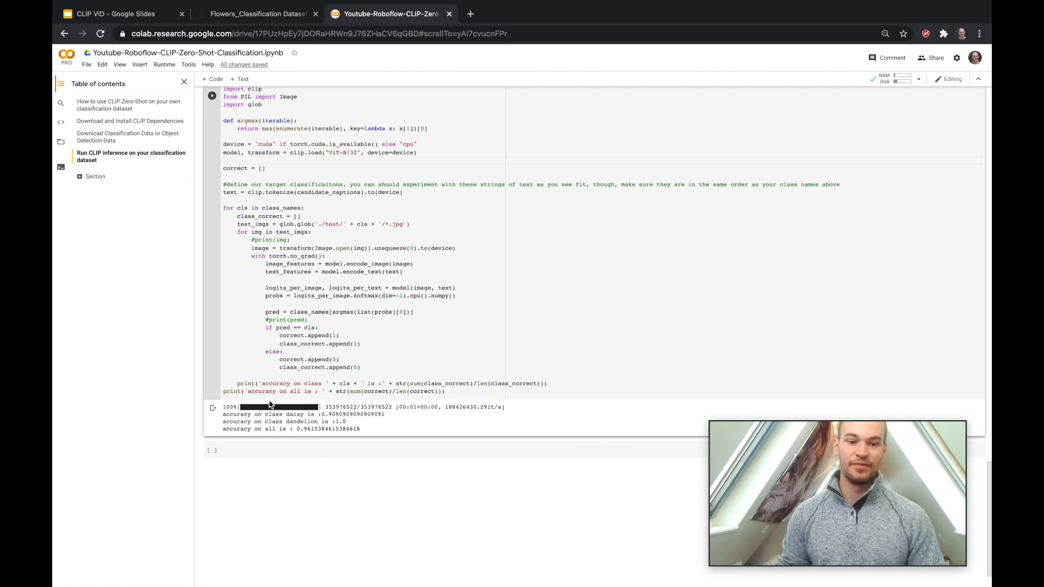
pyautogui.moveTo(398, 340)
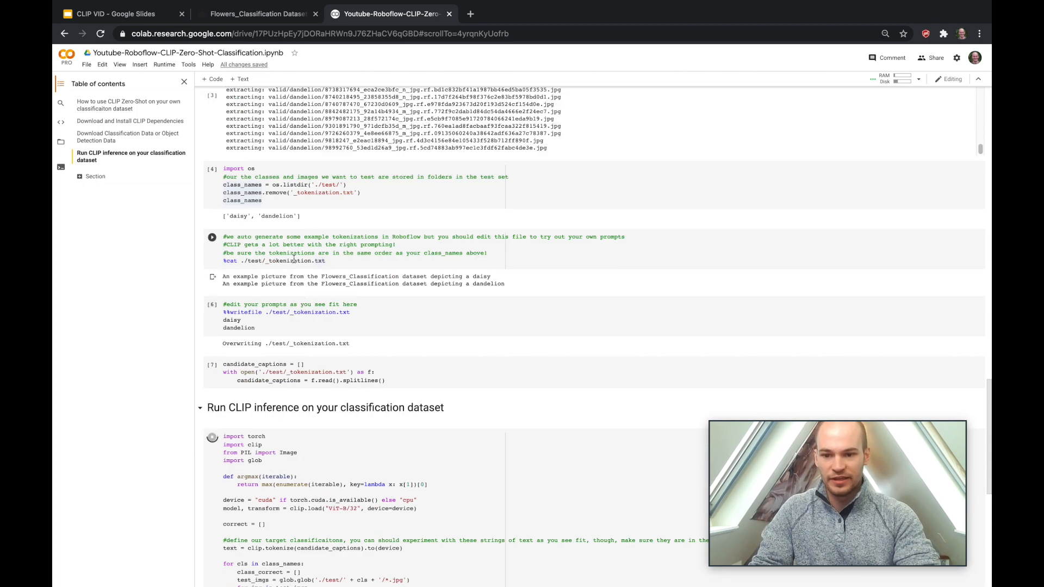
# Step: Highlight the dandelion prompt and mark the results: 0.948 daisy, 0.076 dandelion, 0.445 overall
pyautogui.scroll(-3)
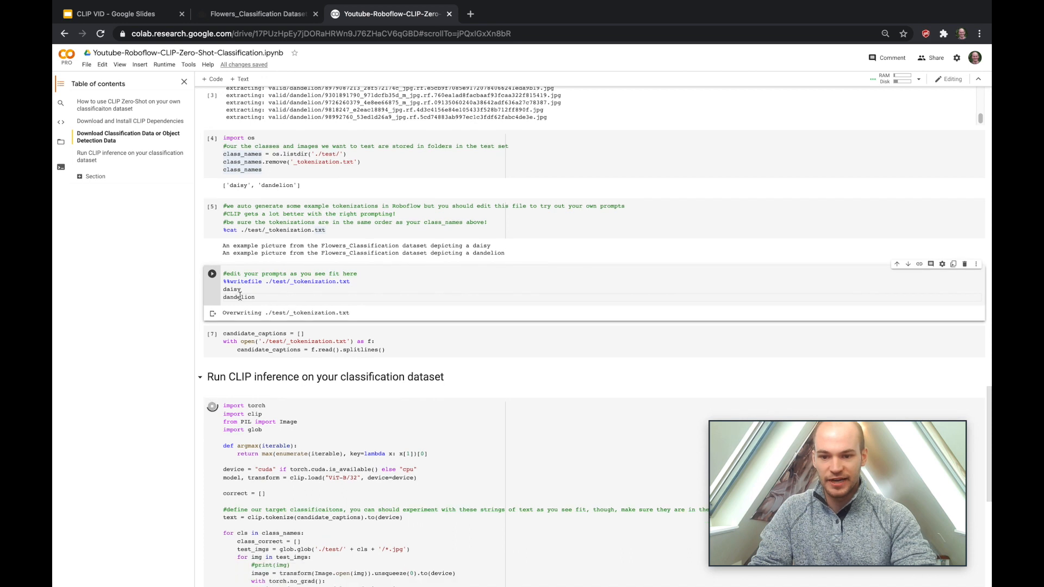
pyautogui.doubleClick(238, 297)
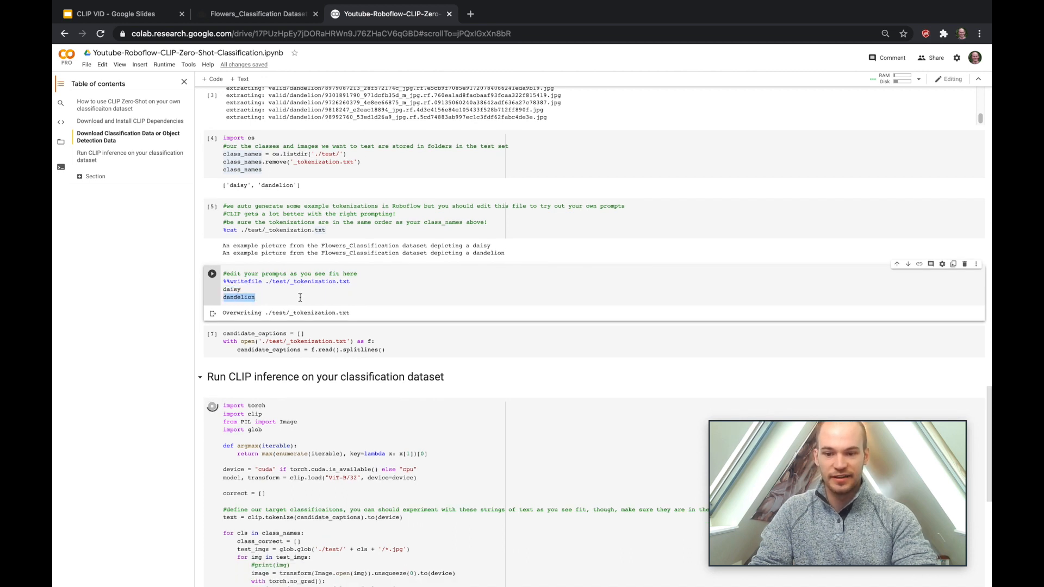
pyautogui.scroll(-3)
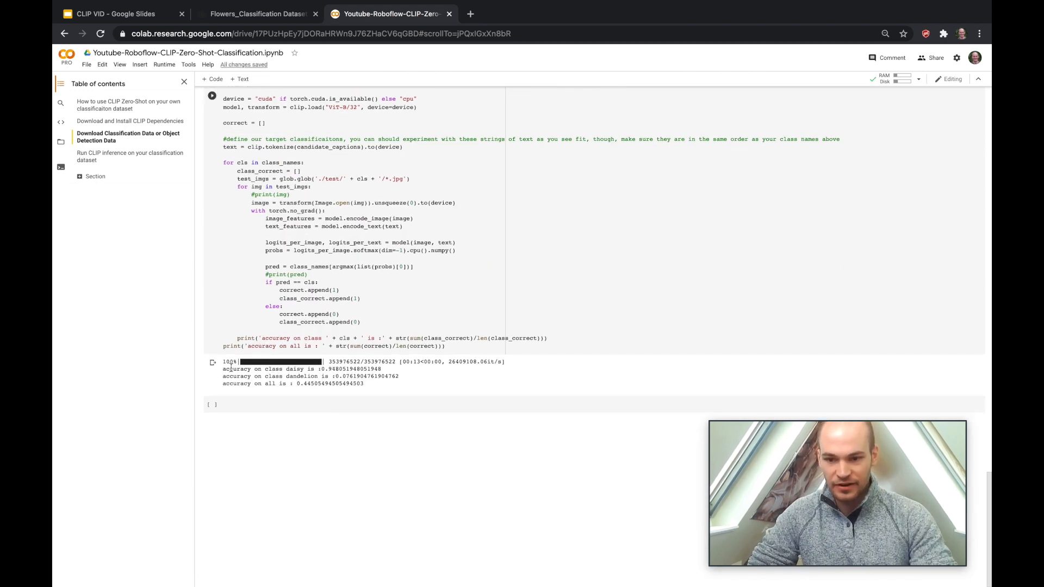
pyautogui.moveTo(222, 369); pyautogui.dragTo(382, 368)
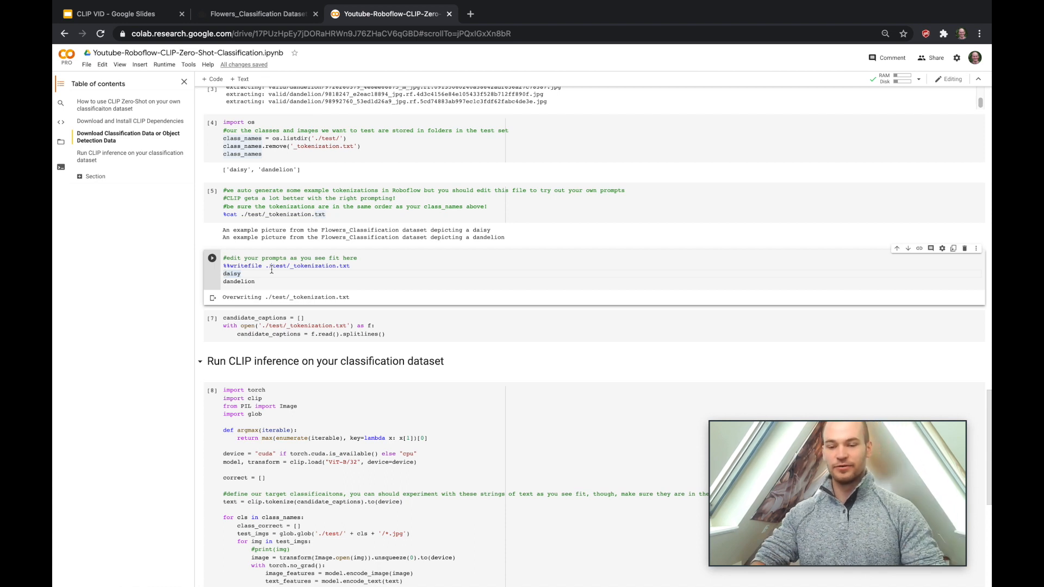
# Step: Write 'a picture of a daisy flower' and 'a picture of a dandelion flower' to the prompt file and reload captions
pyautogui.write('a picture of a daisy flower')
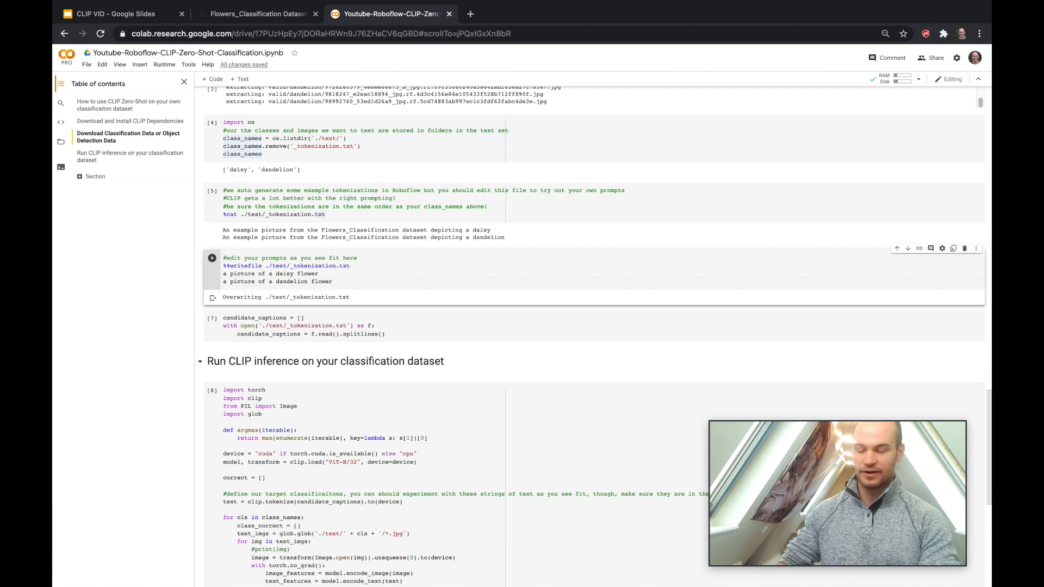
pyautogui.click(212, 257)
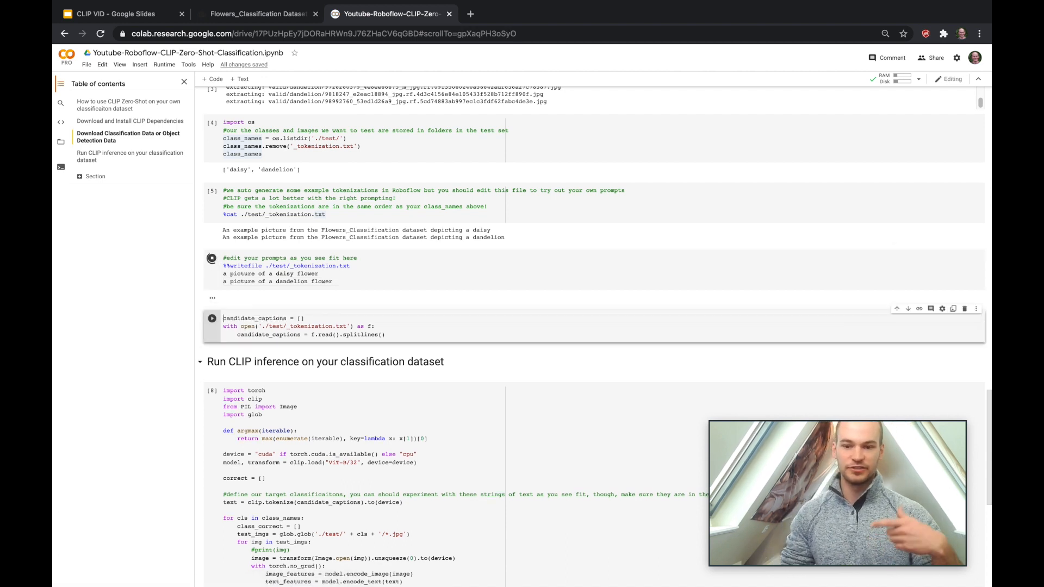
pyautogui.click(212, 259)
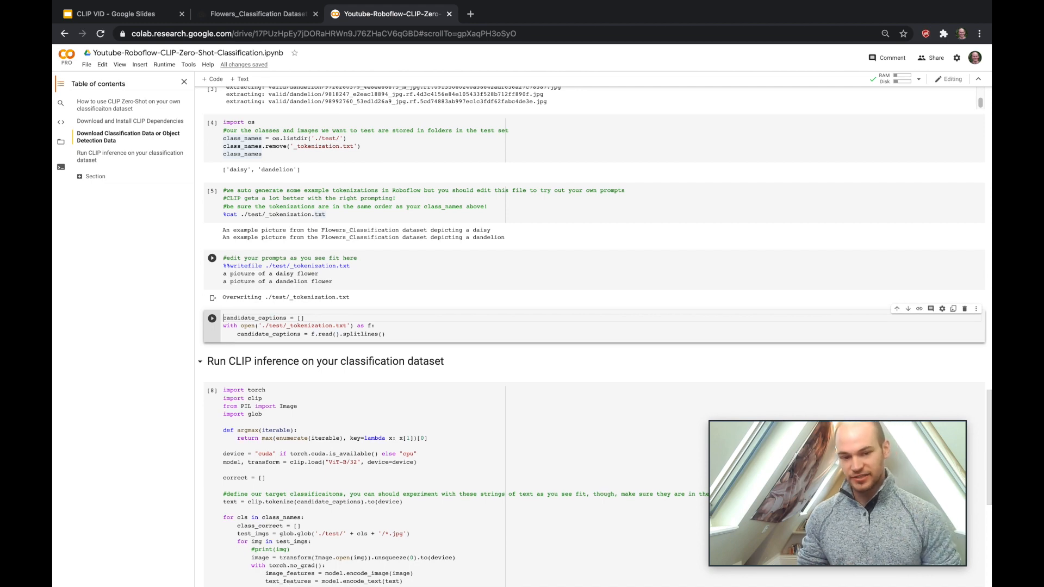
pyautogui.scroll(-3)
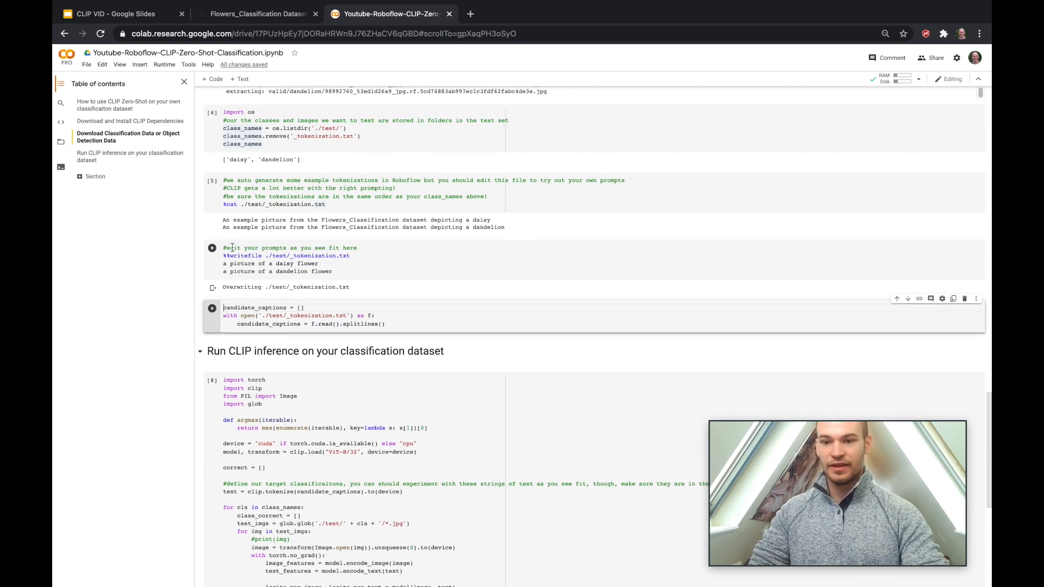
pyautogui.scroll(-3)
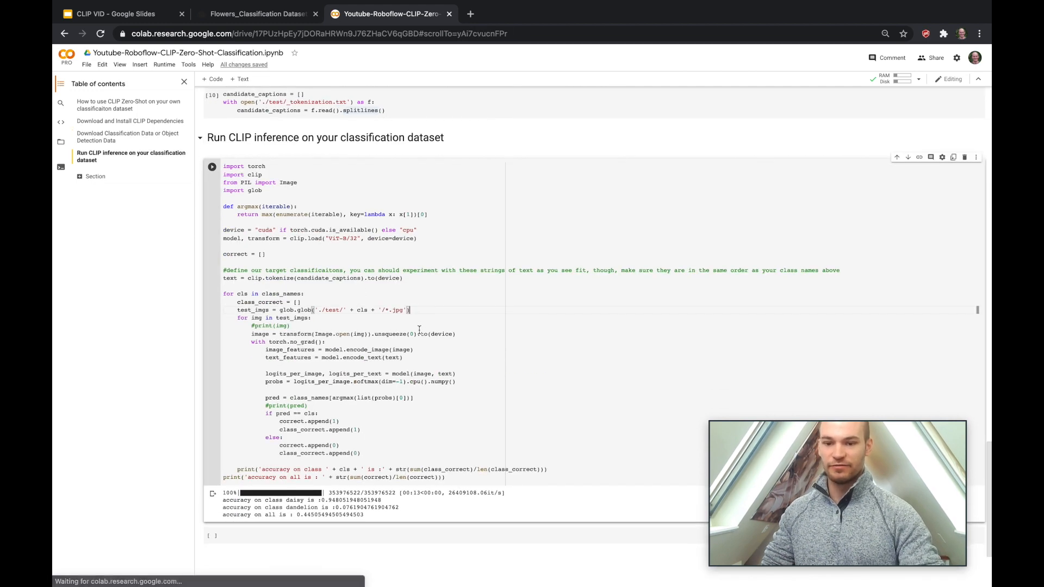
# Step: Rerun CLIP inference with the flower prompts, reporting about 0.935 accuracy on daisy
pyautogui.click(212, 166)
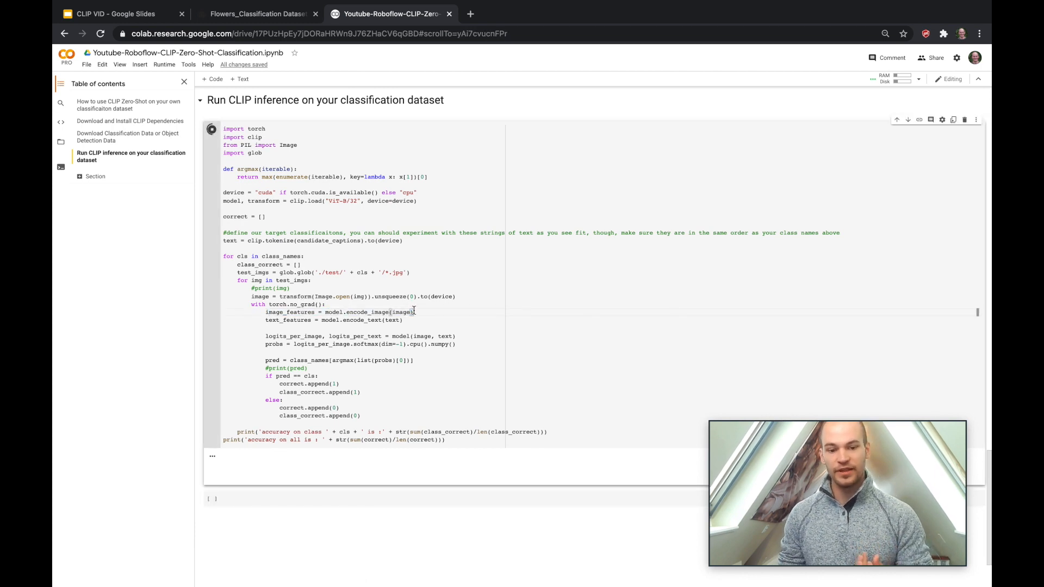
pyautogui.click(210, 129)
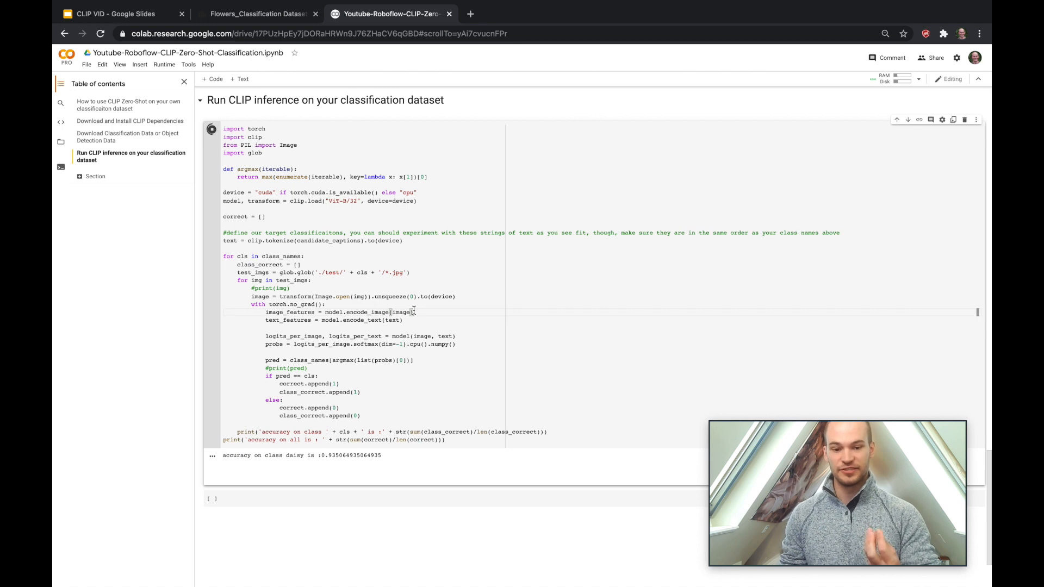